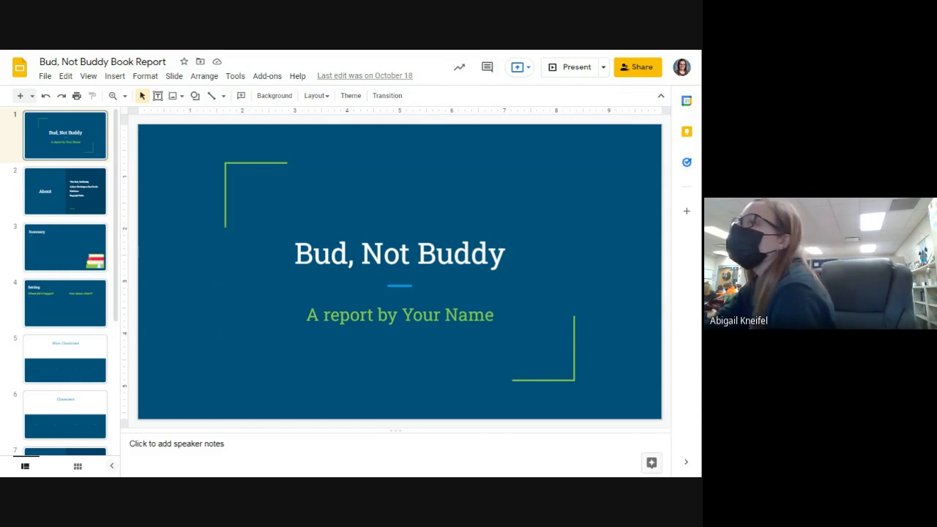
# - Open the '[Template] Bud, Not Buddy Book Report' presentation from the recent files list
pyautogui.scroll(-3)
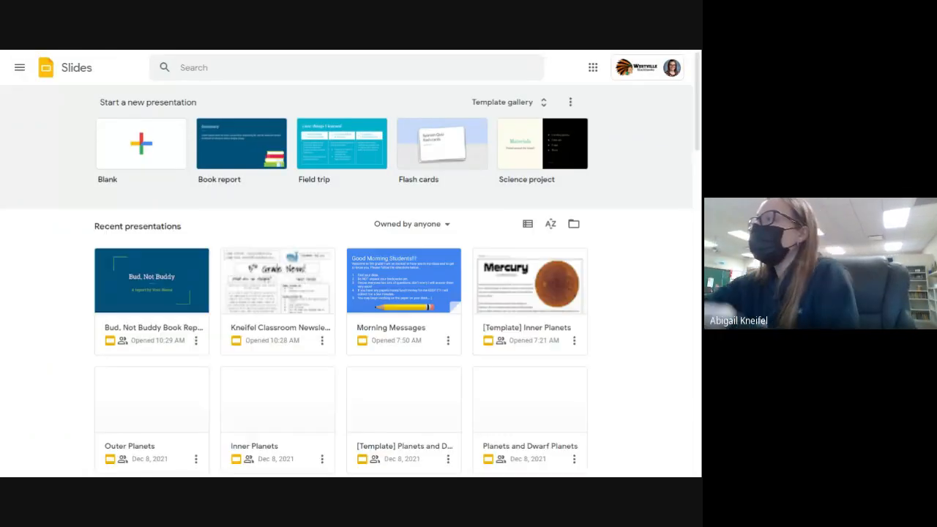
pyautogui.scroll(-3)
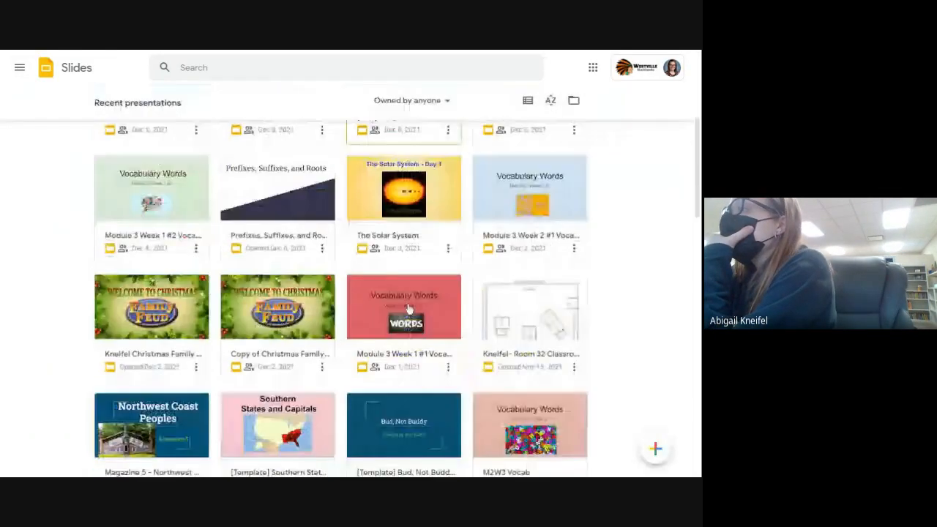
pyautogui.scroll(-3)
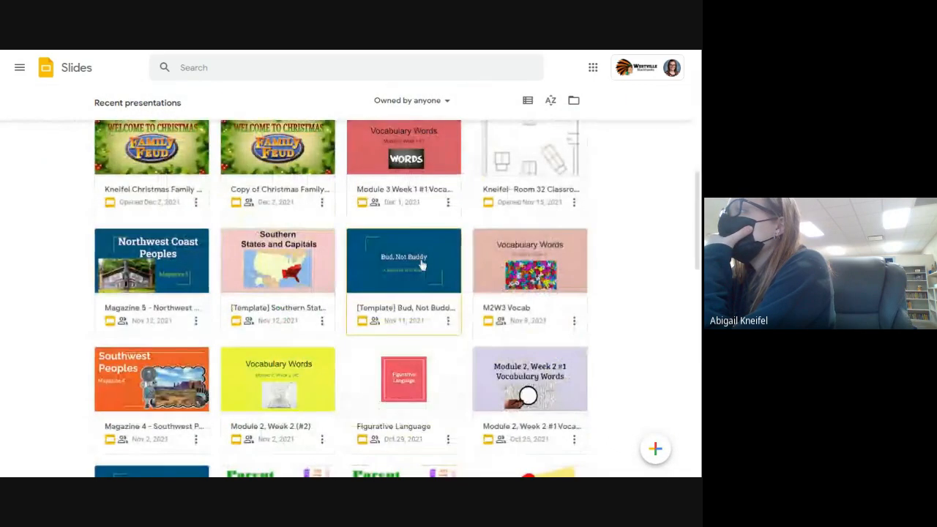
pyautogui.doubleClick(404, 260)
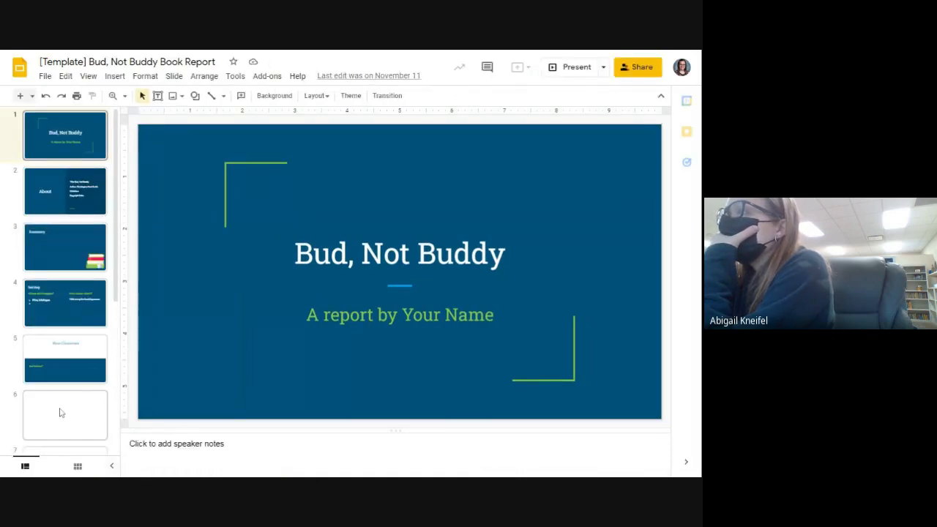
# - Review the title and About slides, then land on the Summary slide ready for typing
pyautogui.click(65, 191)
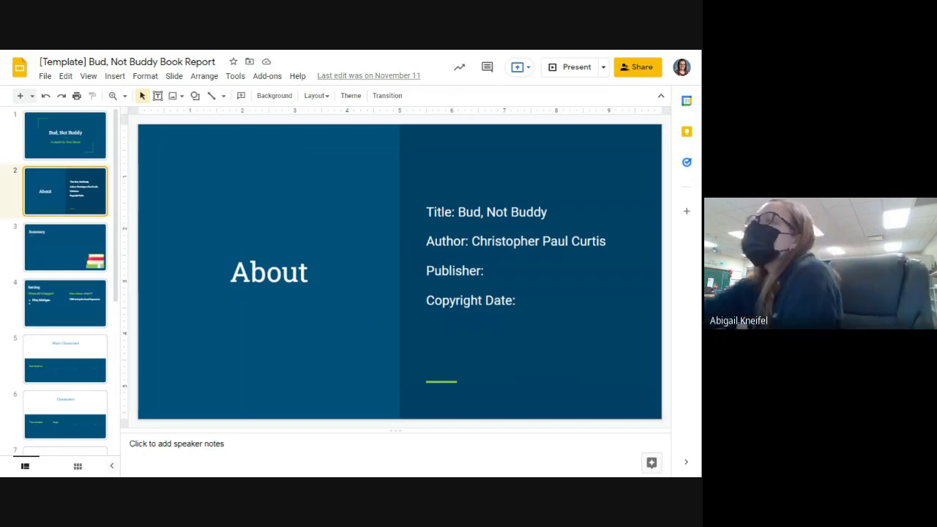
pyautogui.click(64, 135)
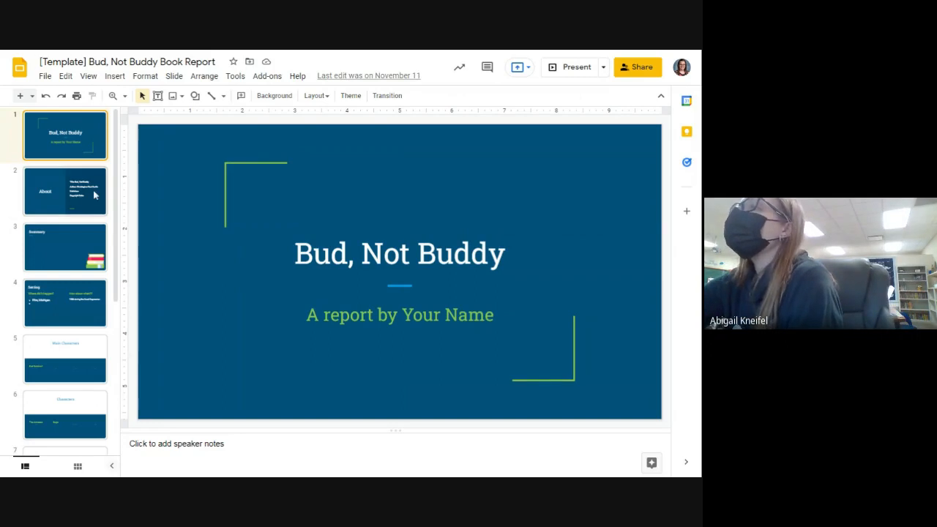
pyautogui.click(64, 190)
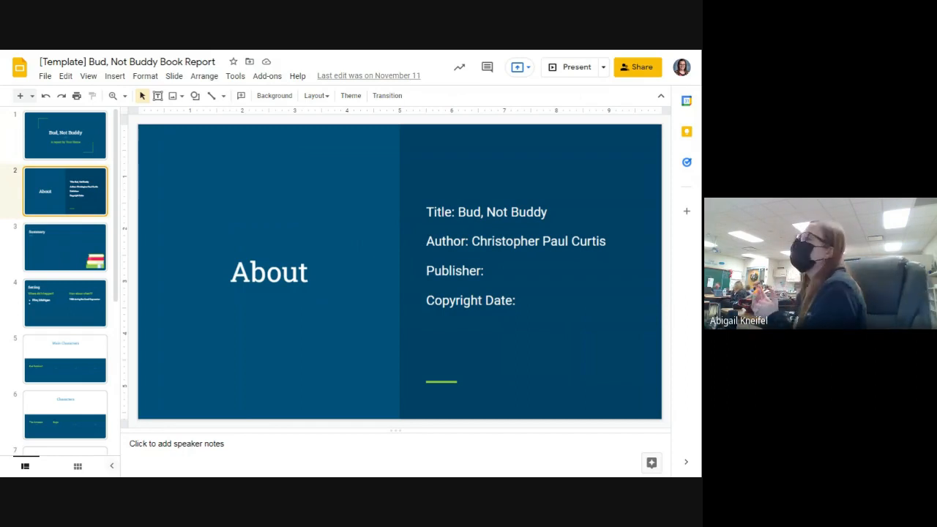
pyautogui.click(64, 246)
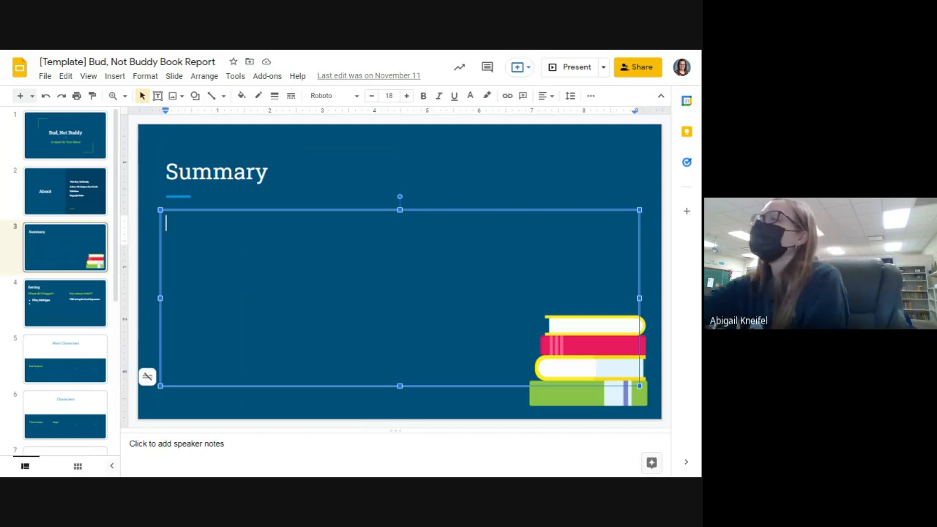
# - Add 'Grand Rapids, Michigan' as the second Setting location, correcting the 'Radip' misspelling
pyautogui.click(64, 301)
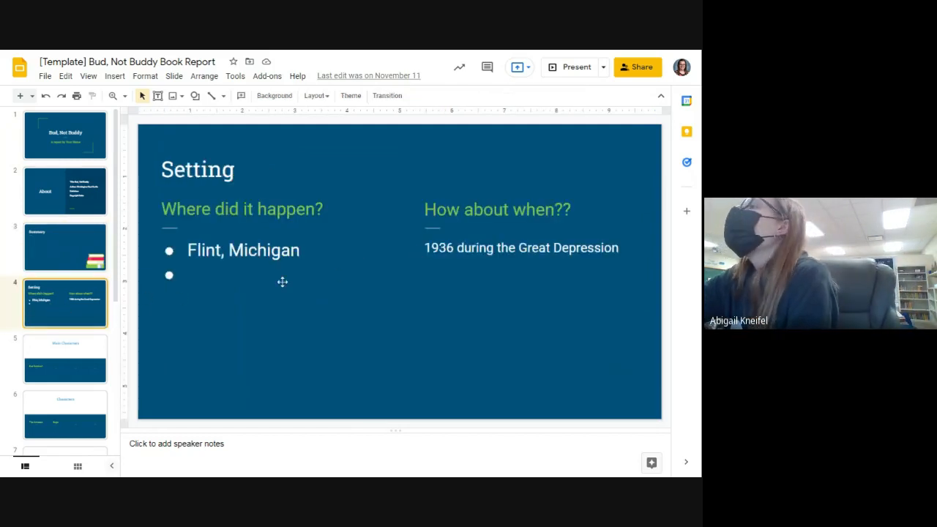
pyautogui.write('g')
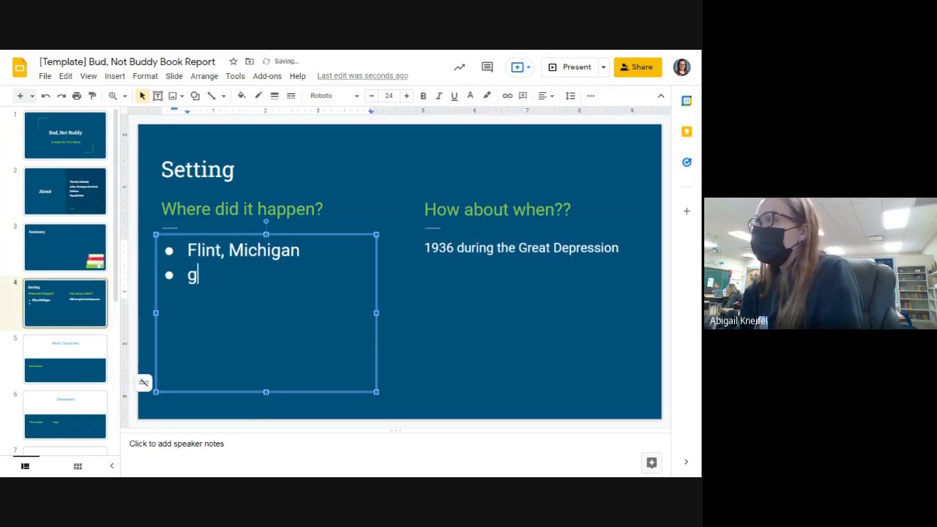
pyautogui.write('rand')
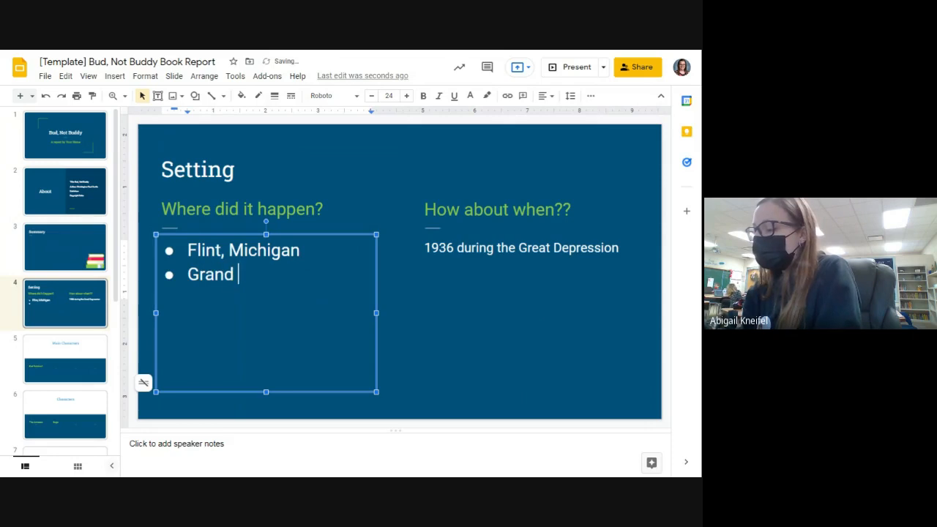
pyautogui.write('Radip')
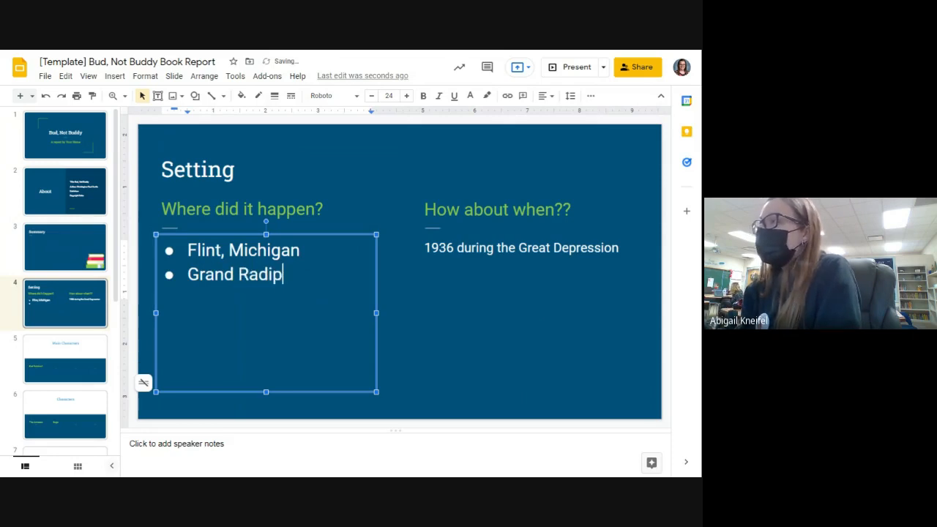
pyautogui.write(', Michigan')
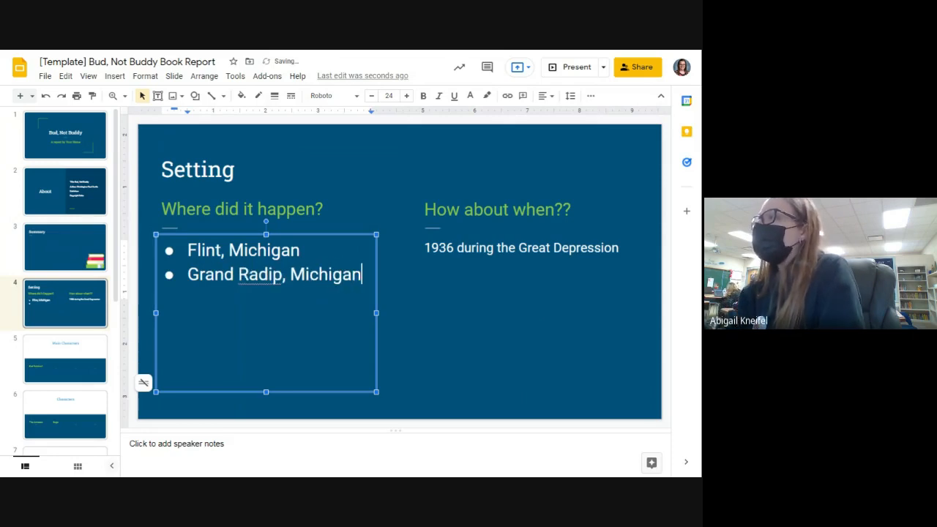
pyautogui.rightClick(256, 273)
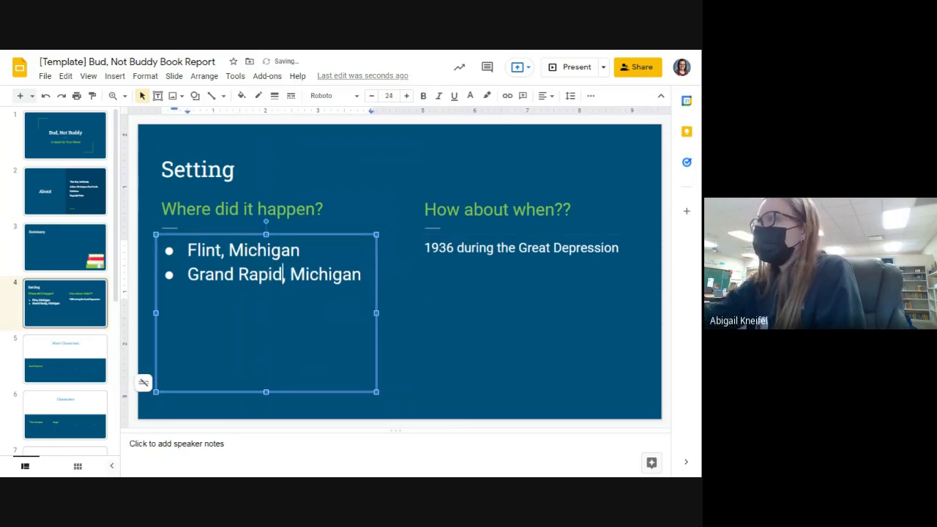
pyautogui.click(521, 248)
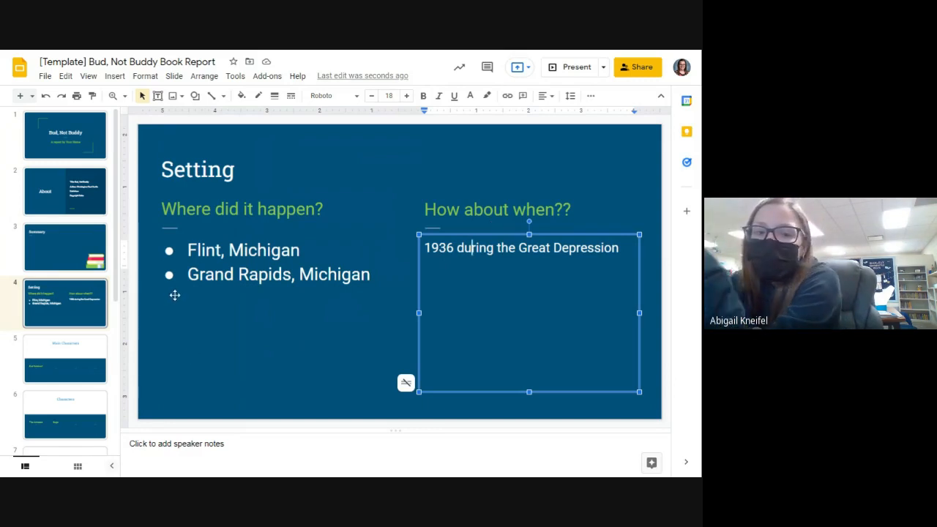
pyautogui.moveTo(84, 366)
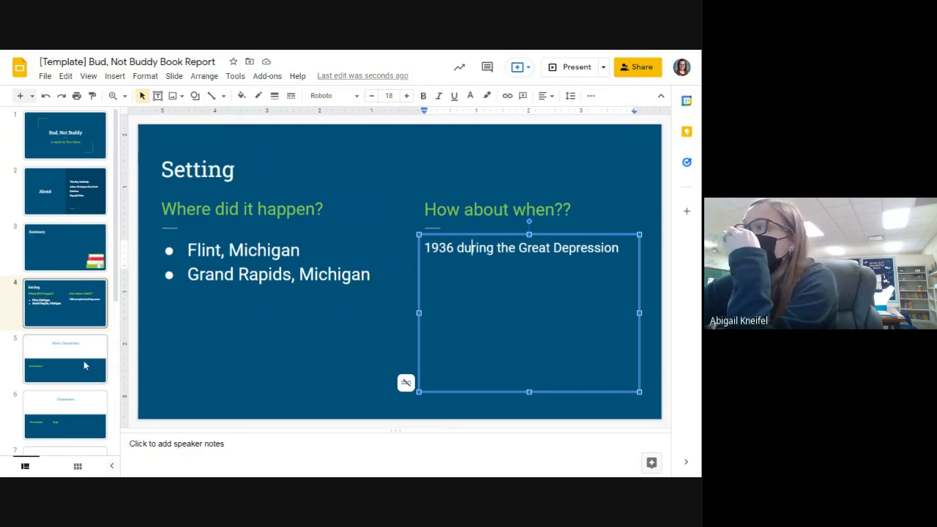
# - Fill the second main character name with 'Herman E. Calloway', shrunk to fit one line
pyautogui.click(64, 361)
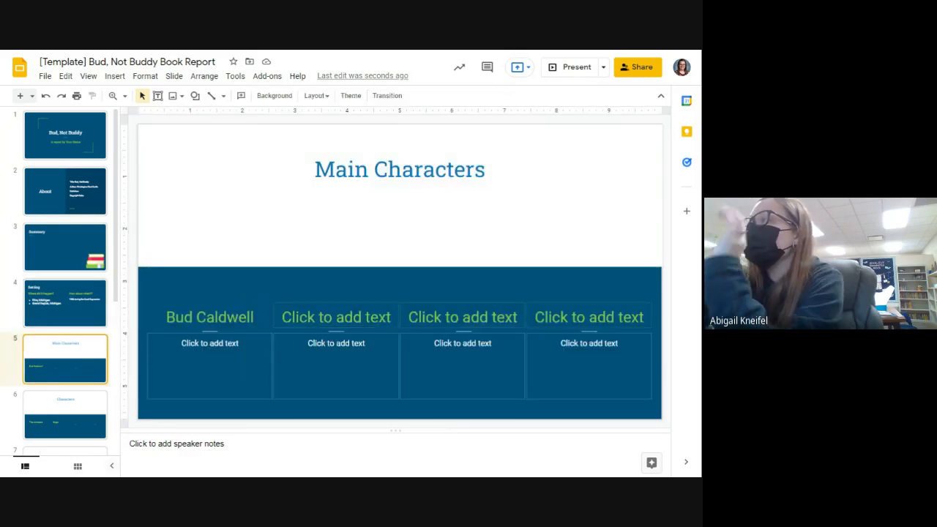
pyautogui.click(335, 316)
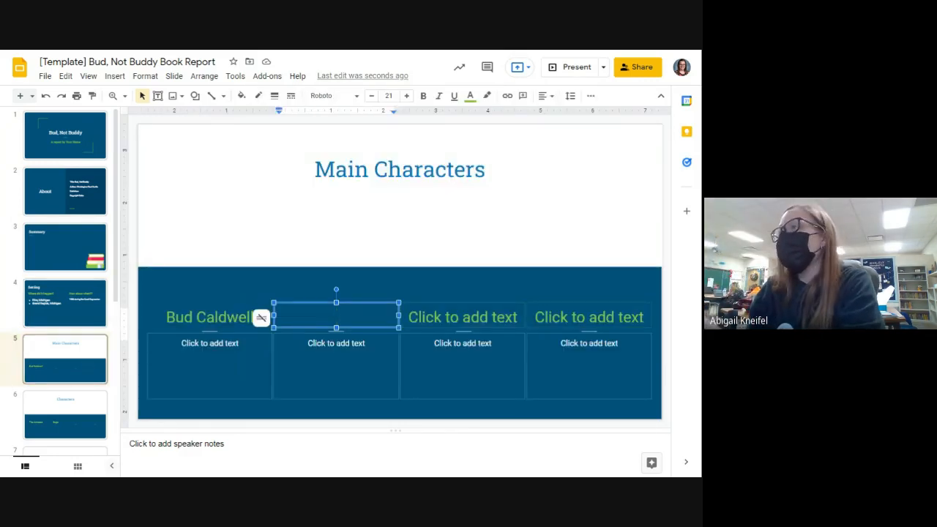
pyautogui.write('Herman E. C')
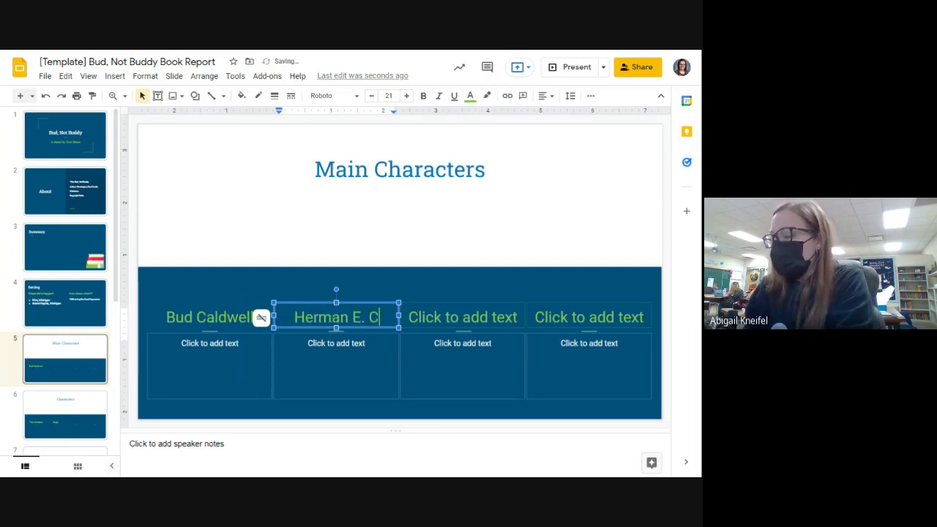
pyautogui.write('alloway')
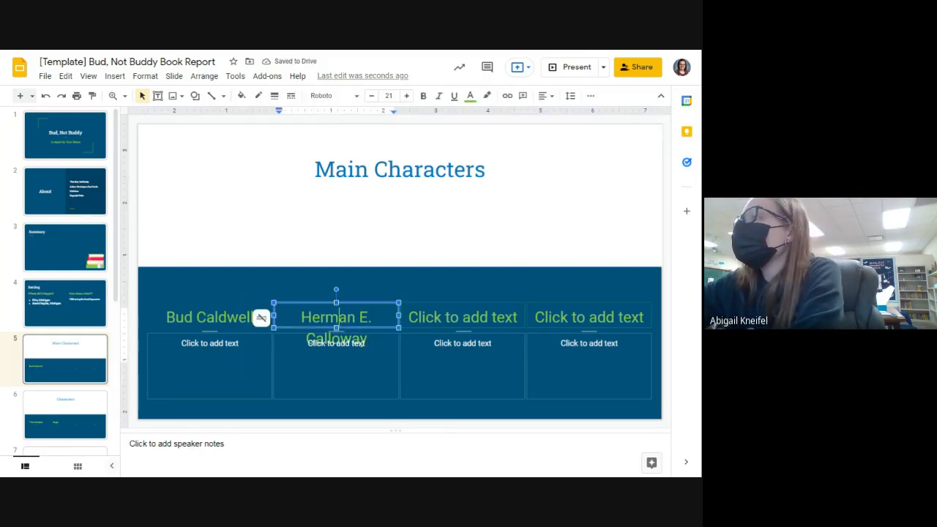
pyautogui.click(372, 97)
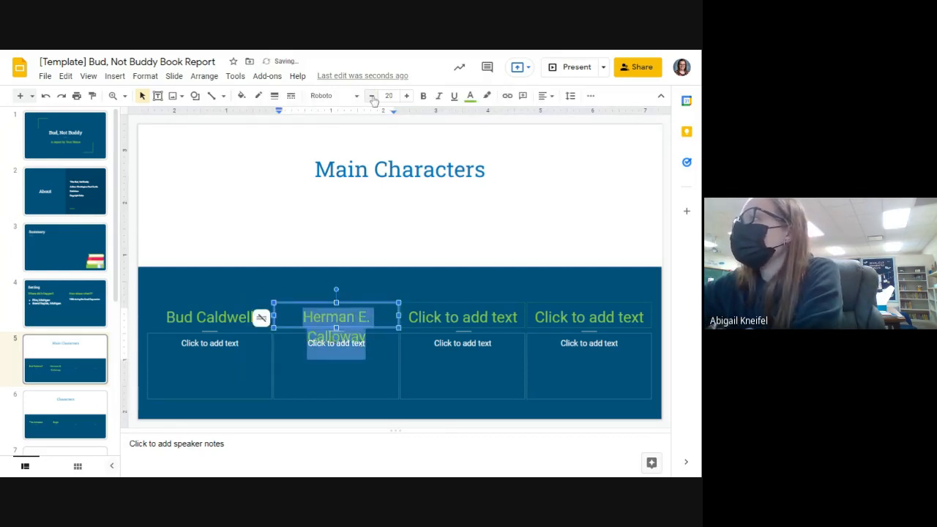
pyautogui.click(372, 96)
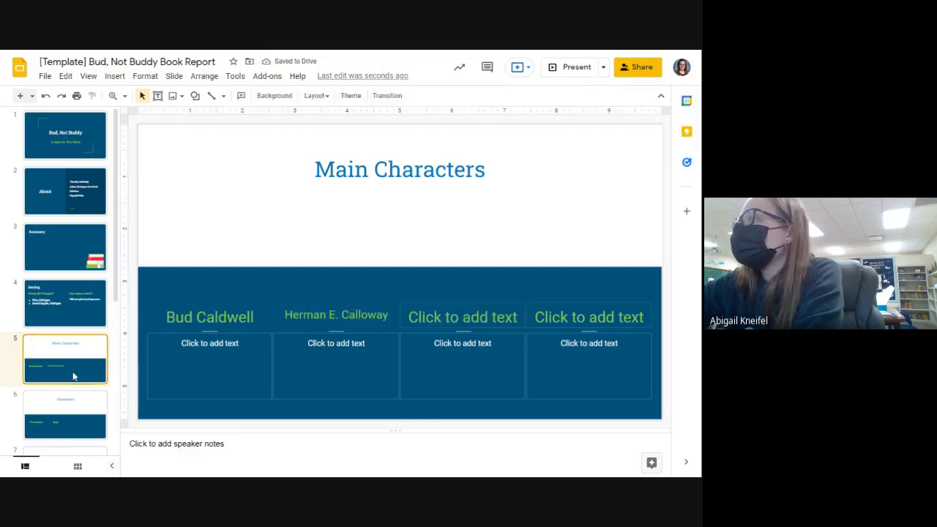
pyautogui.click(64, 416)
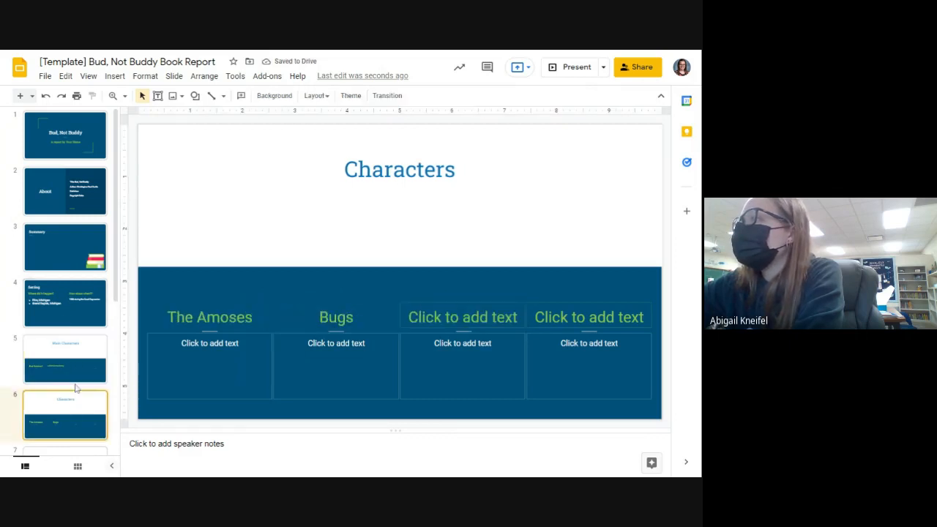
# - Fill the third and fourth main character names with 'Lefty Lewis' and 'The Band'
pyautogui.click(64, 357)
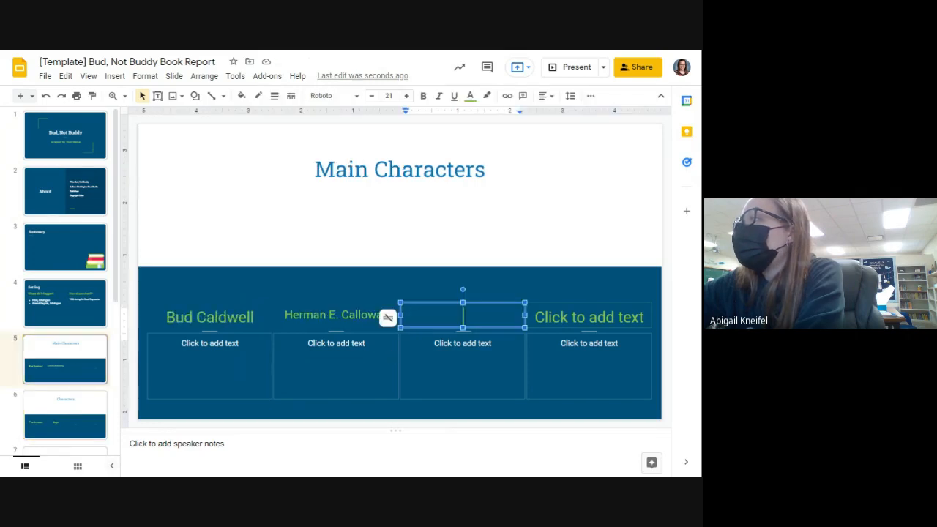
pyautogui.write('Lefty')
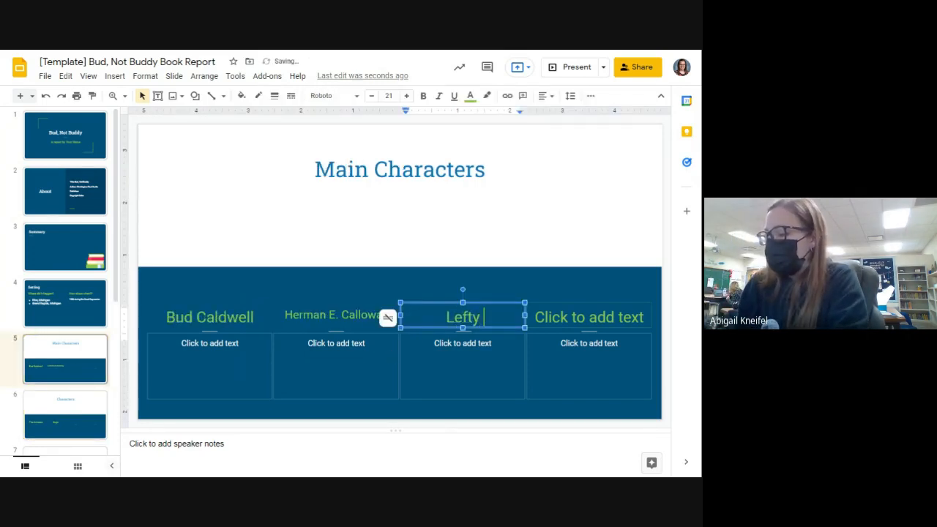
pyautogui.write('Lewis')
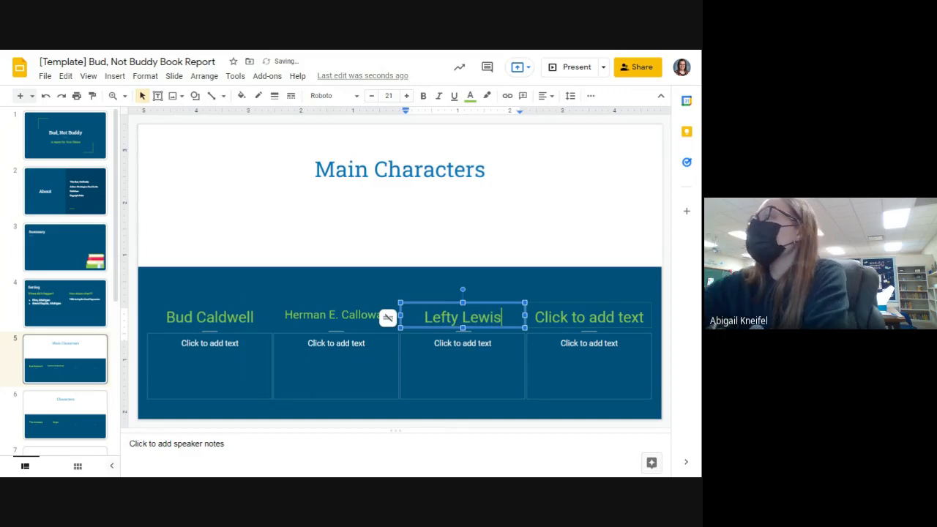
pyautogui.click(589, 316)
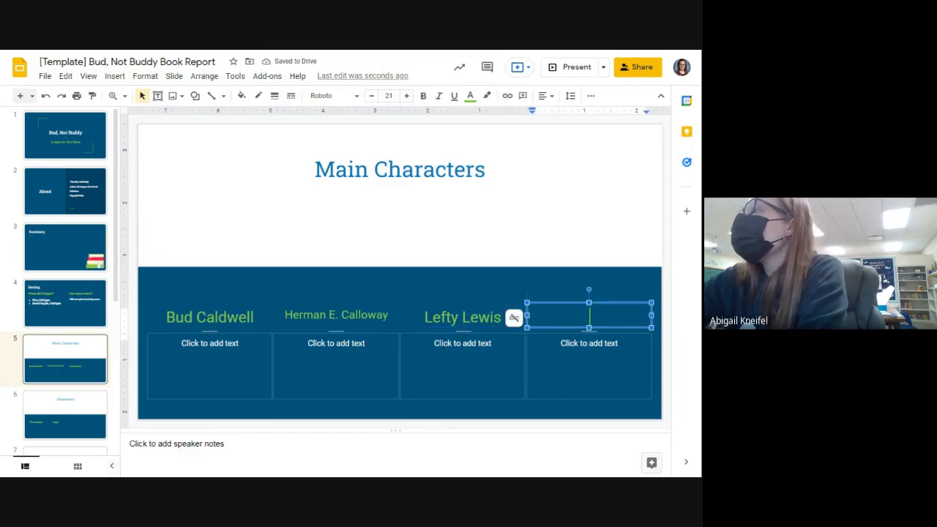
pyautogui.write('Te')
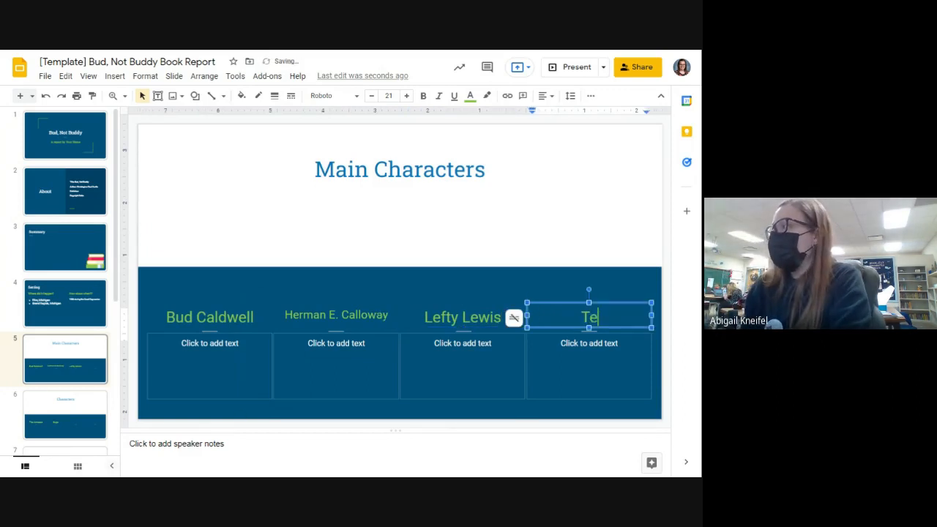
pyautogui.write('he Band')
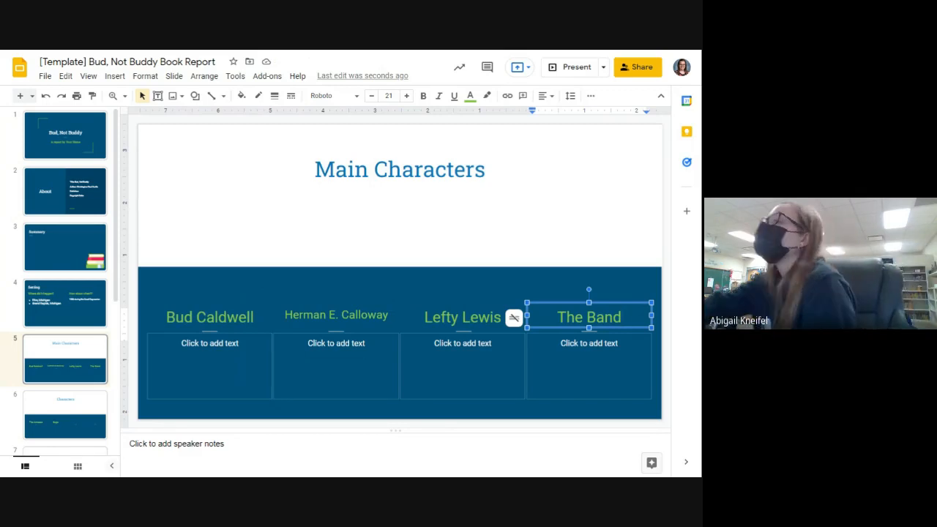
pyautogui.click(64, 412)
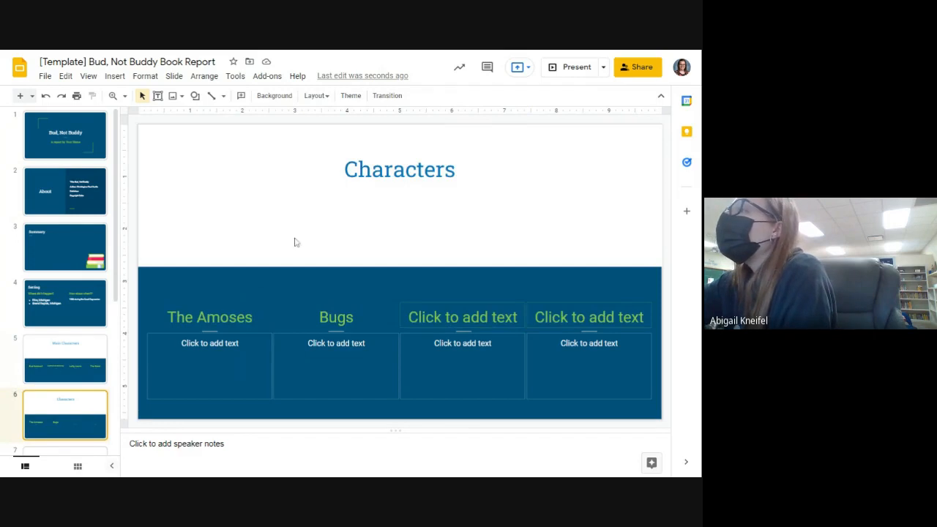
pyautogui.moveTo(293, 336)
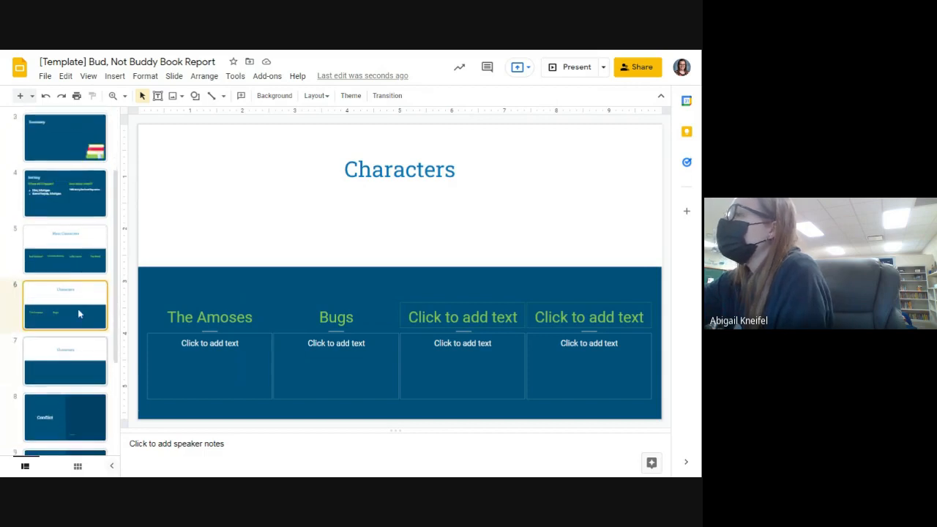
pyautogui.click(65, 249)
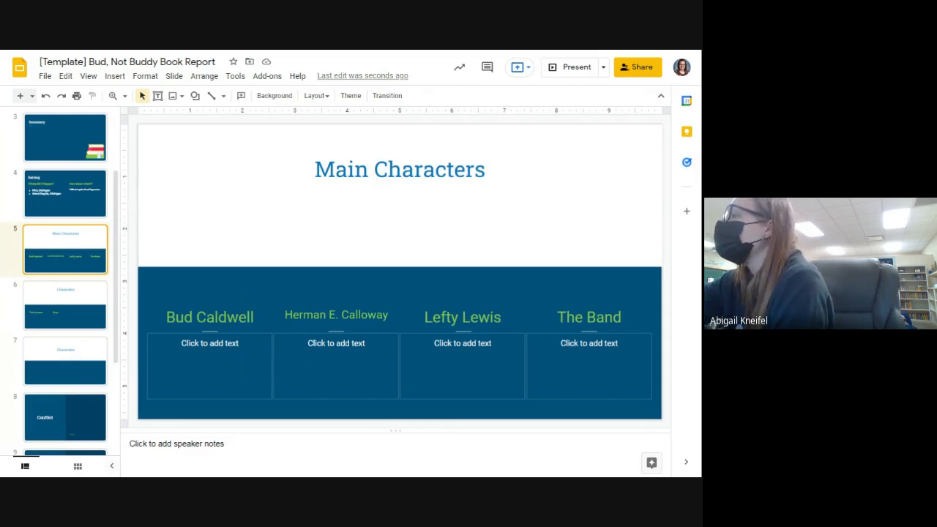
# - Replace 'The Band' with 'Miss Thomas' as the fourth main character
pyautogui.click(588, 316)
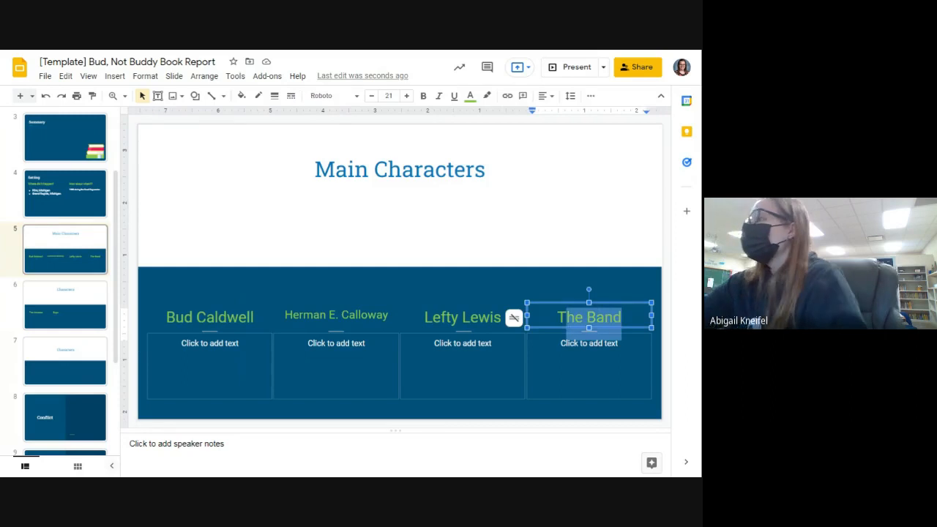
pyautogui.write('z')
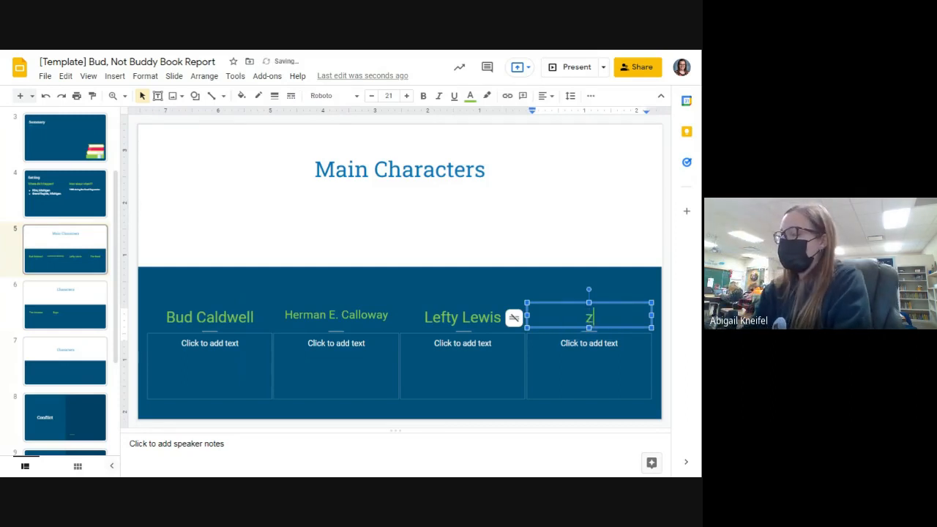
pyautogui.write('Miss')
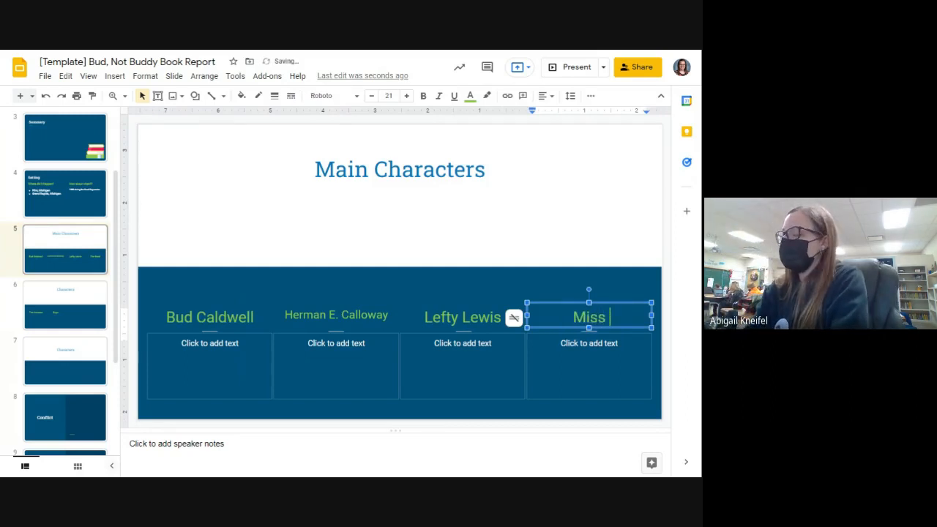
pyautogui.write('Thomas')
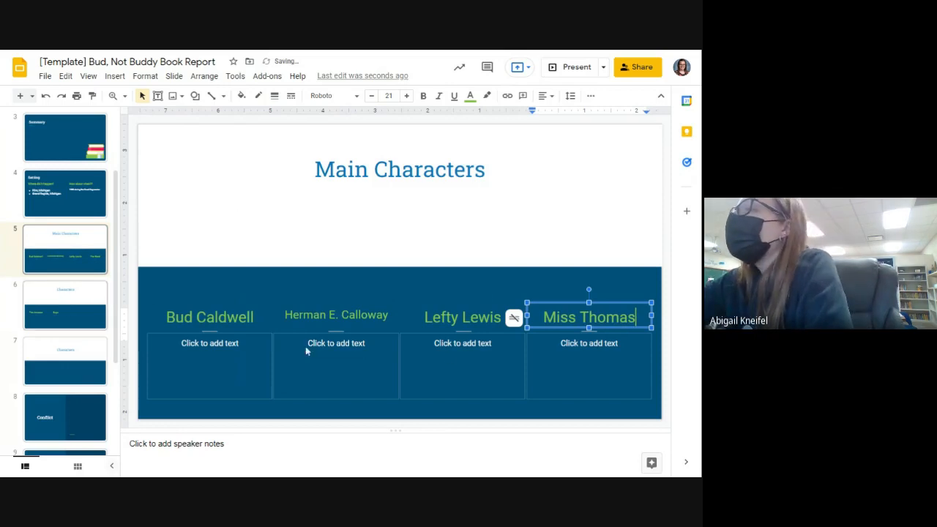
# - Enter 'The Band' as the third name on the Characters slide
pyautogui.click(65, 305)
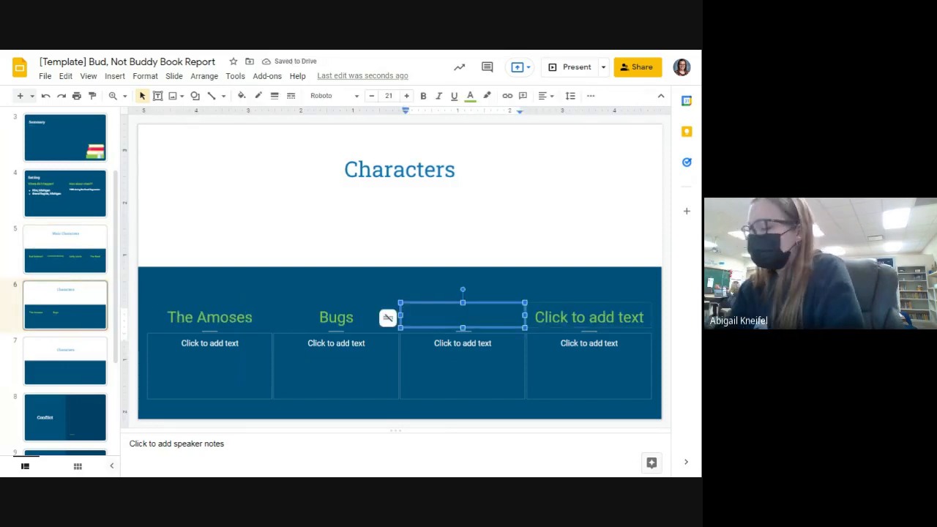
pyautogui.write('The Band')
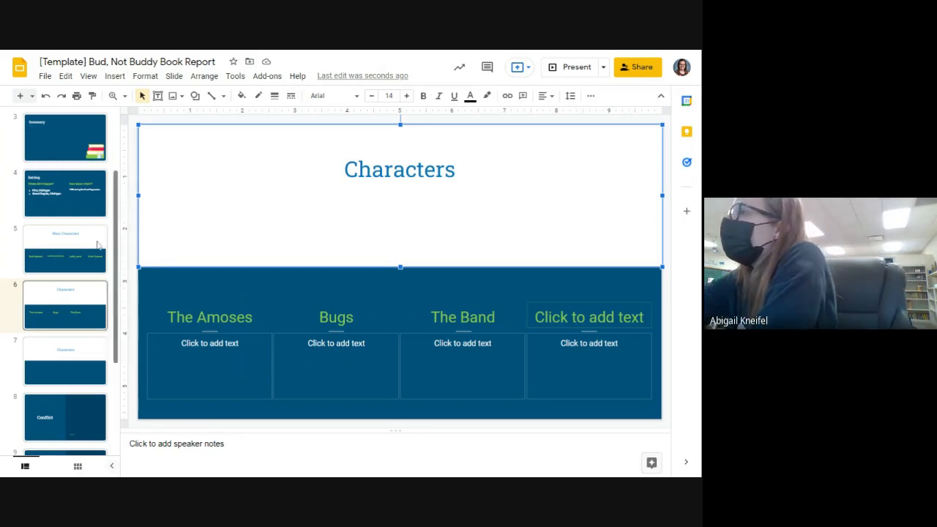
pyautogui.click(65, 249)
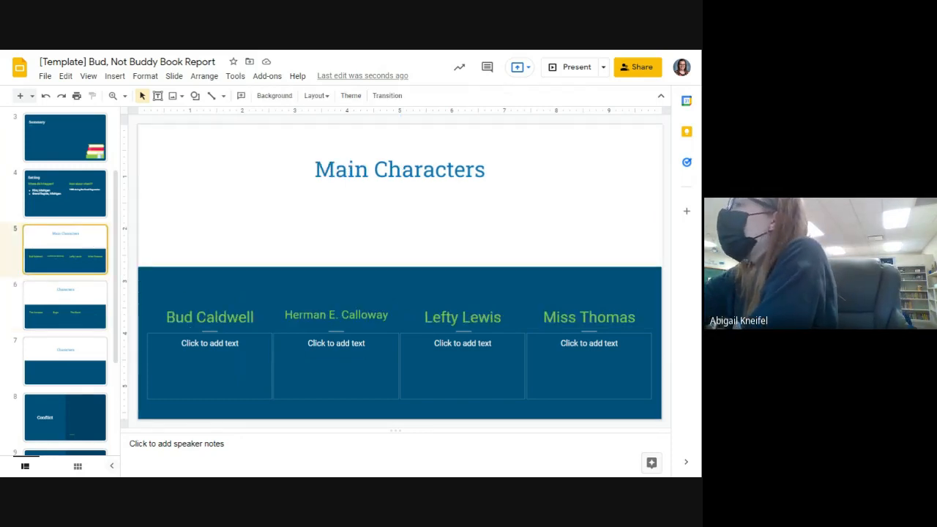
pyautogui.moveTo(334, 325)
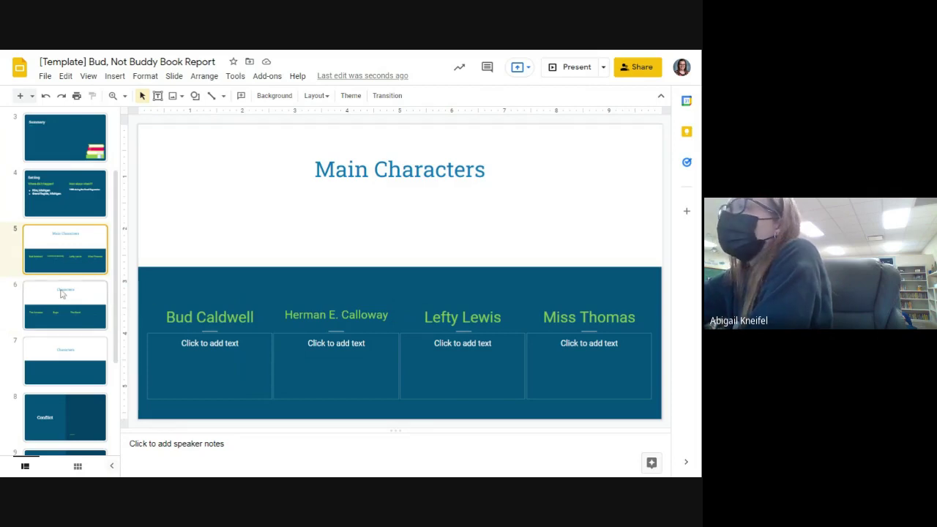
pyautogui.click(64, 303)
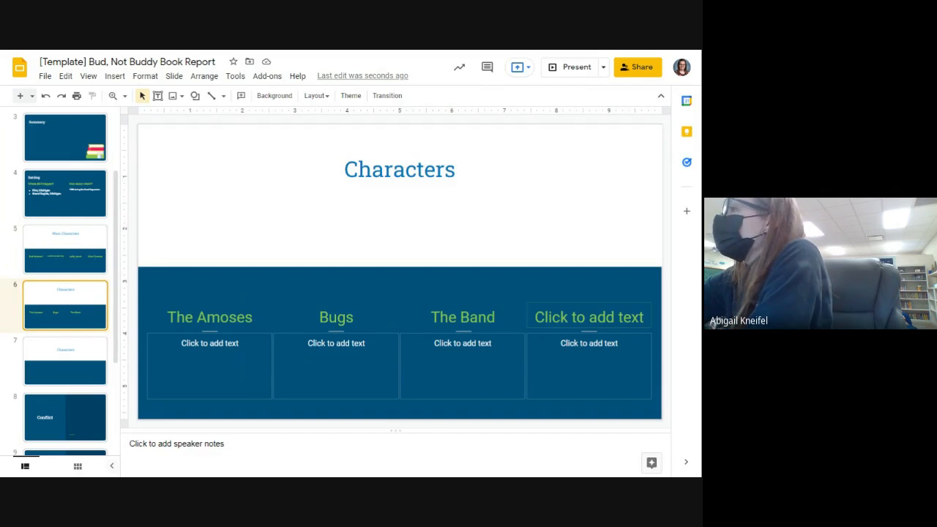
pyautogui.moveTo(349, 316)
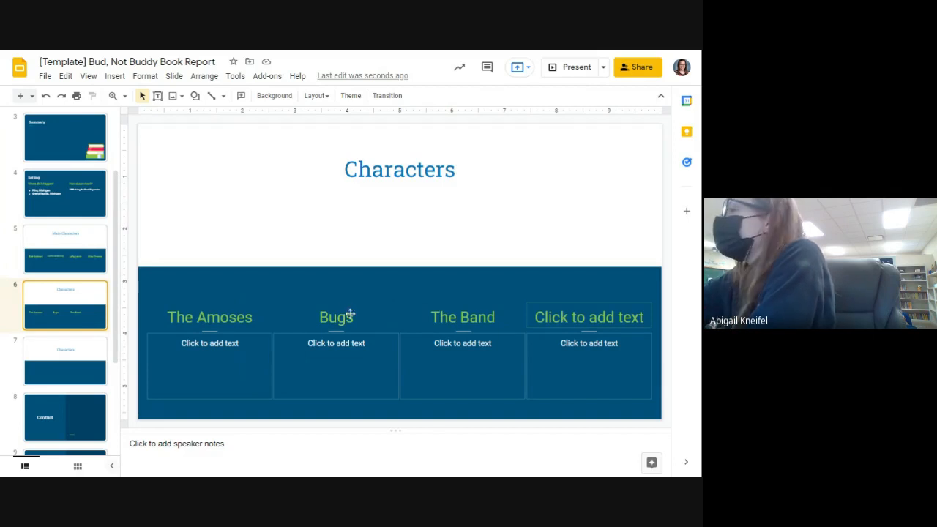
pyautogui.moveTo(457, 299)
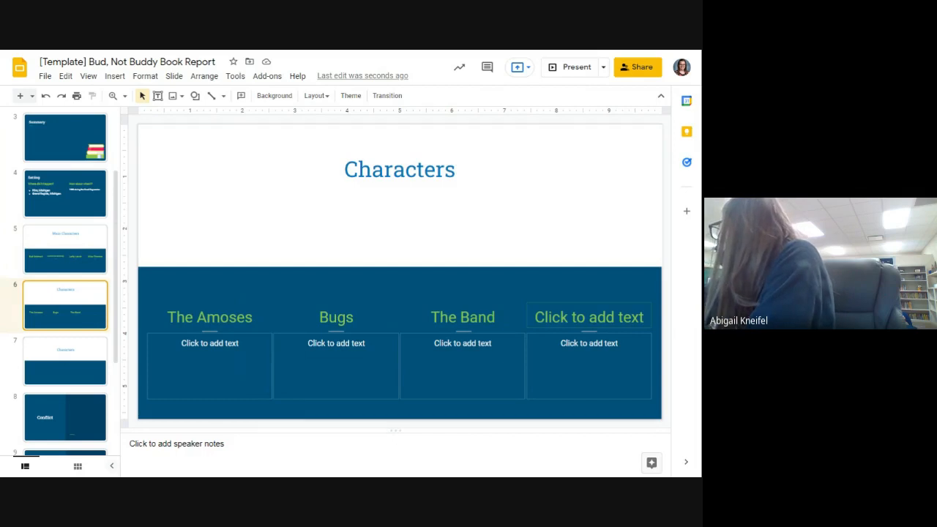
# - Enter 'Deza Malone' as the fourth name on the Characters slide
pyautogui.click(589, 316)
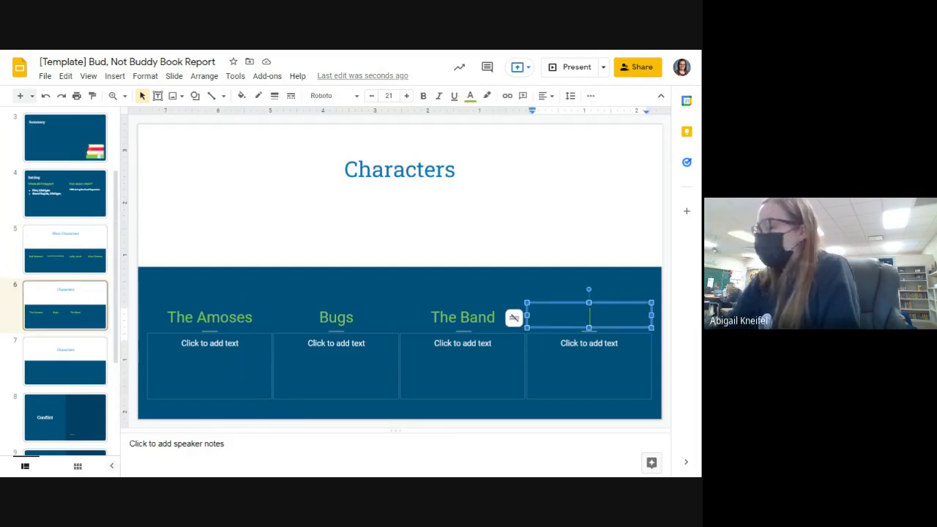
pyautogui.write('Deza Malone')
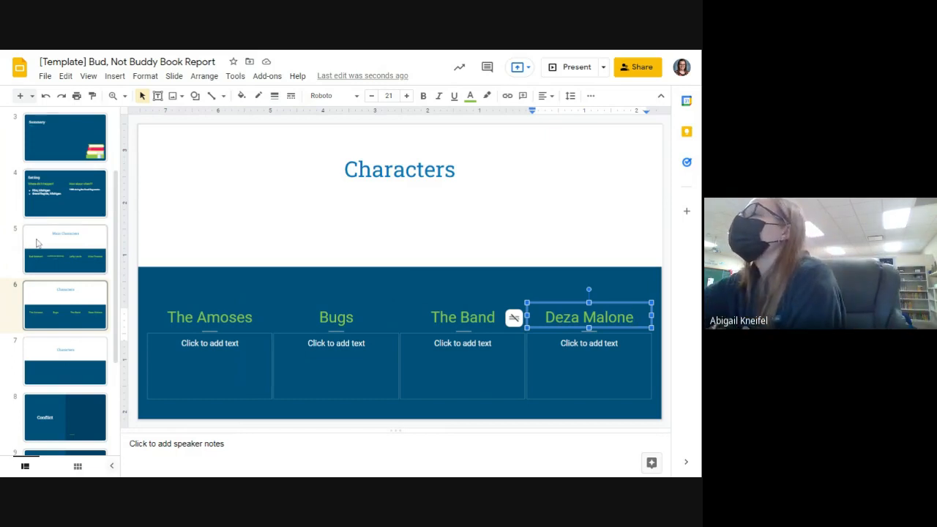
pyautogui.click(65, 249)
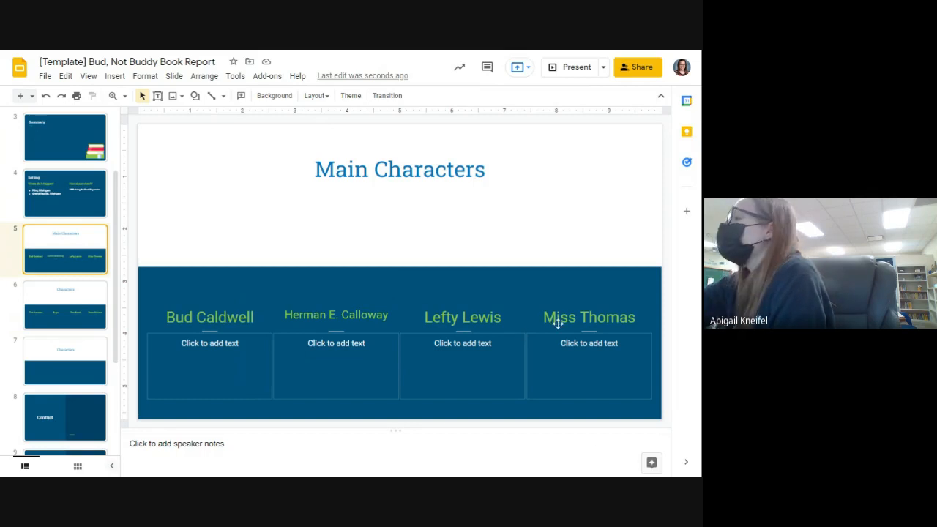
pyautogui.moveTo(56, 307)
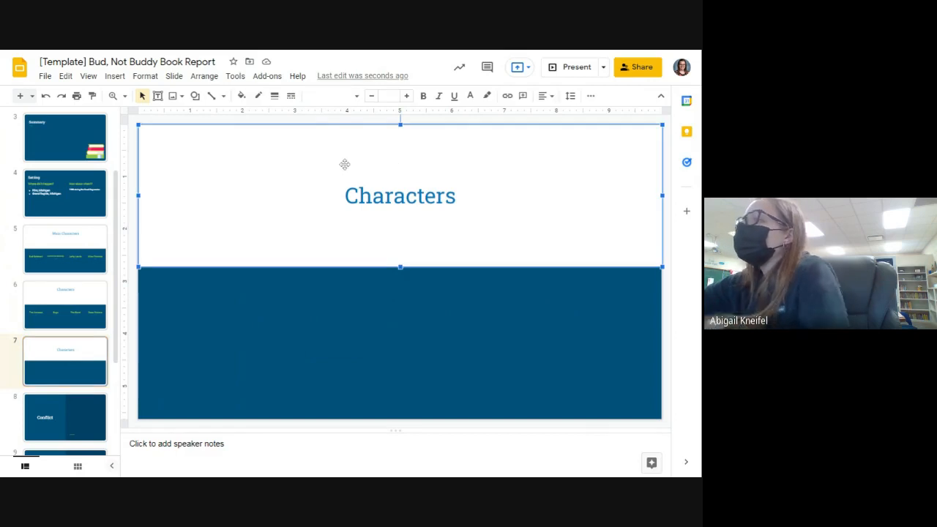
# - Delete the duplicate empty Characters slide so Conflict follows Characters
pyautogui.press('Delete')
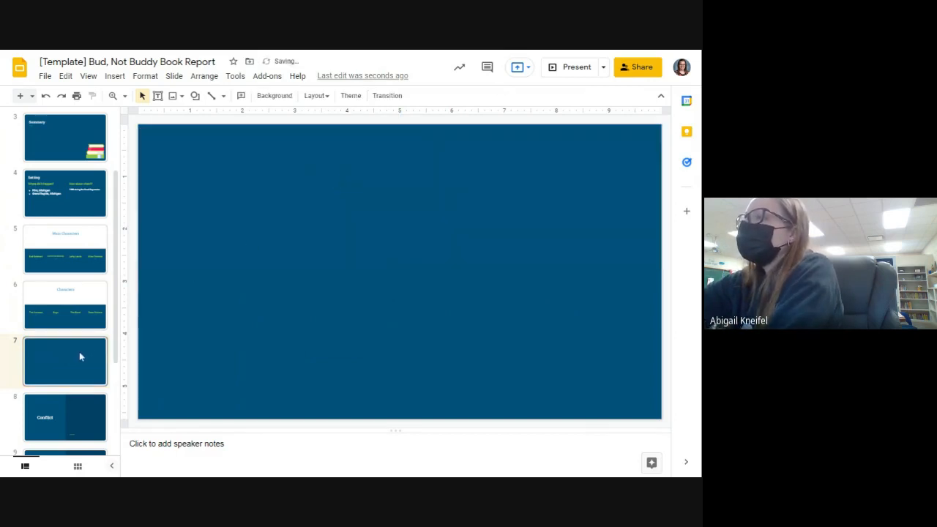
pyautogui.scroll(-3)
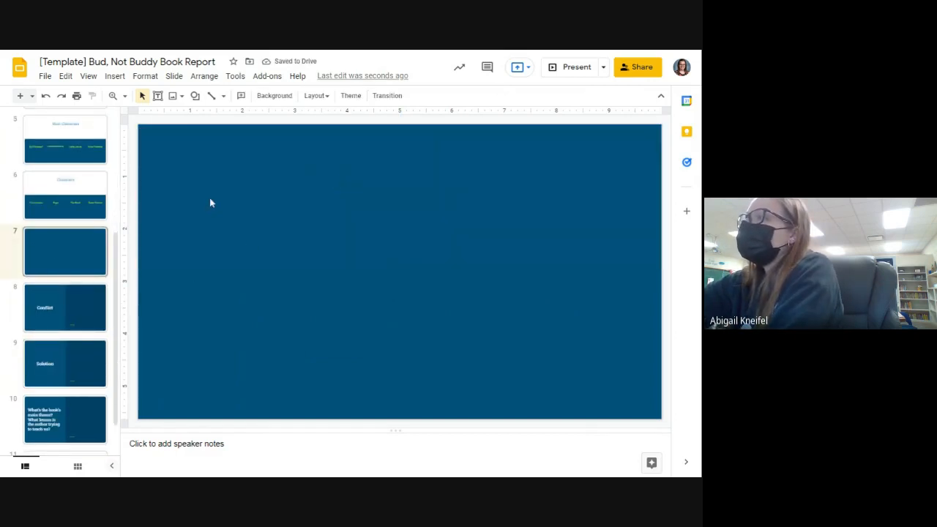
pyautogui.click(65, 252)
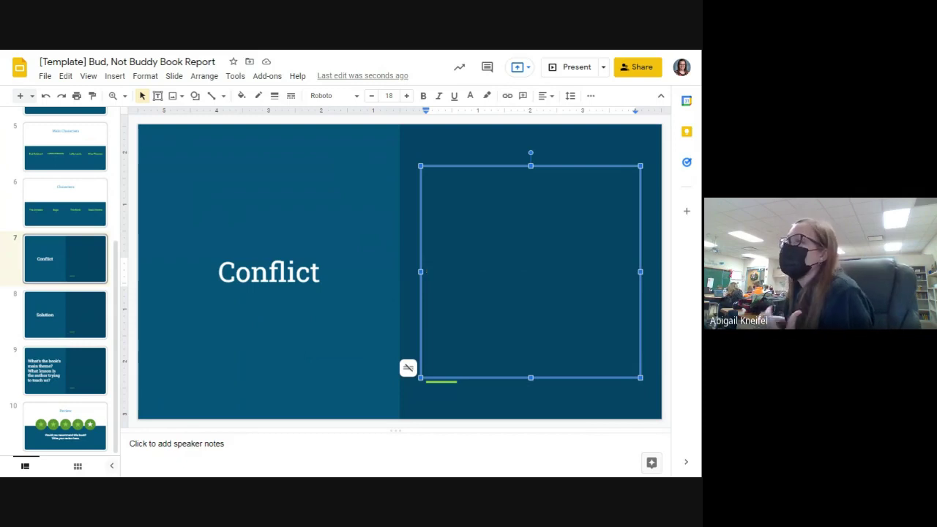
# - Review the Solution, theme and Review slide prompts, selecting a rating star on Review
pyautogui.click(65, 313)
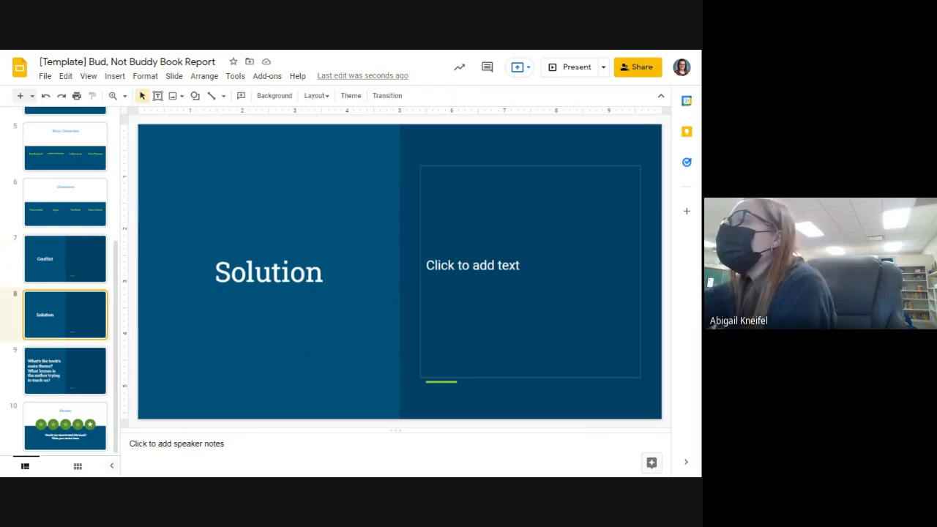
pyautogui.click(64, 370)
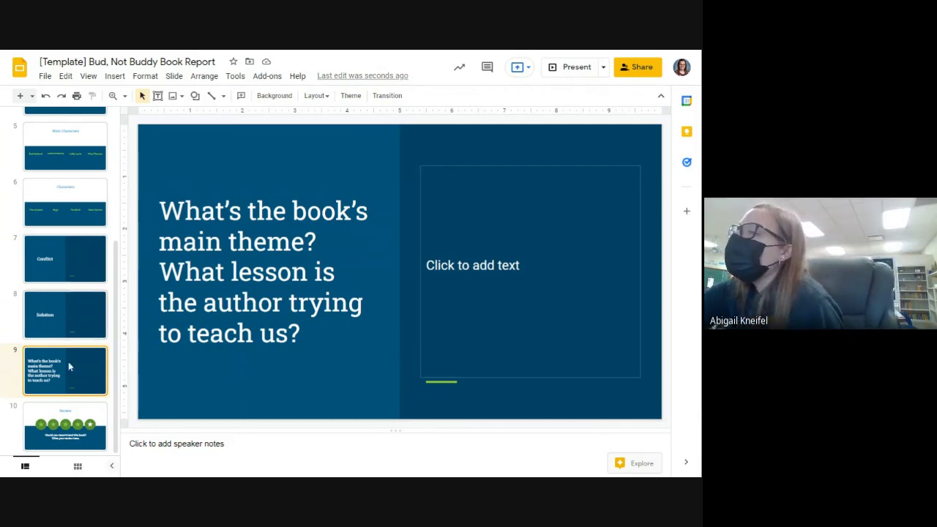
pyautogui.click(65, 426)
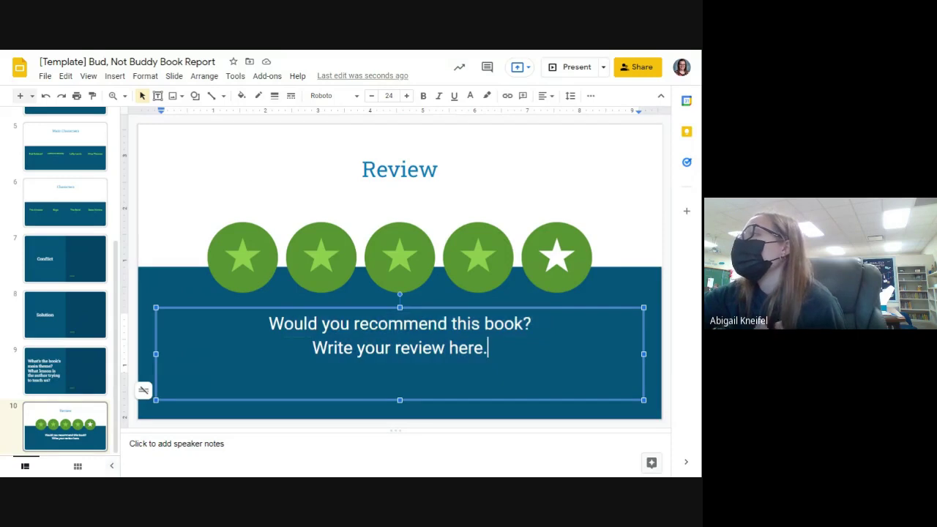
pyautogui.click(477, 258)
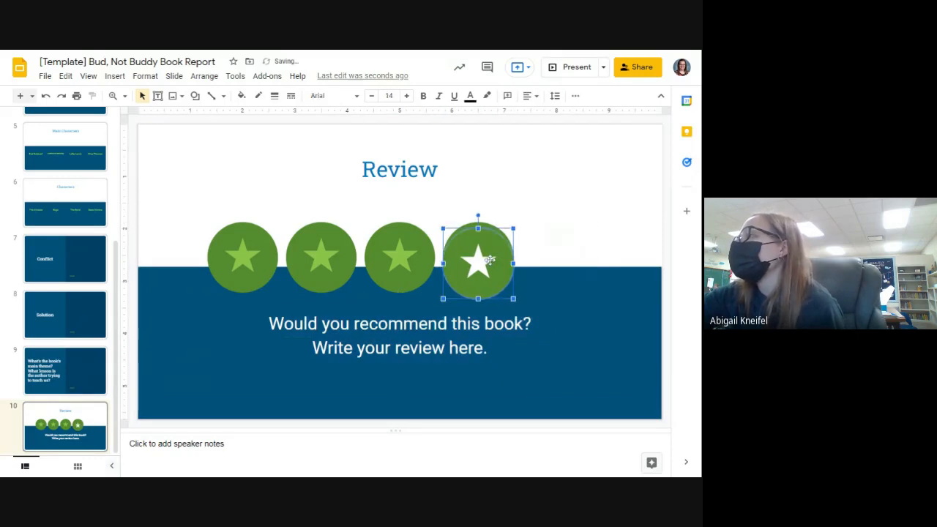